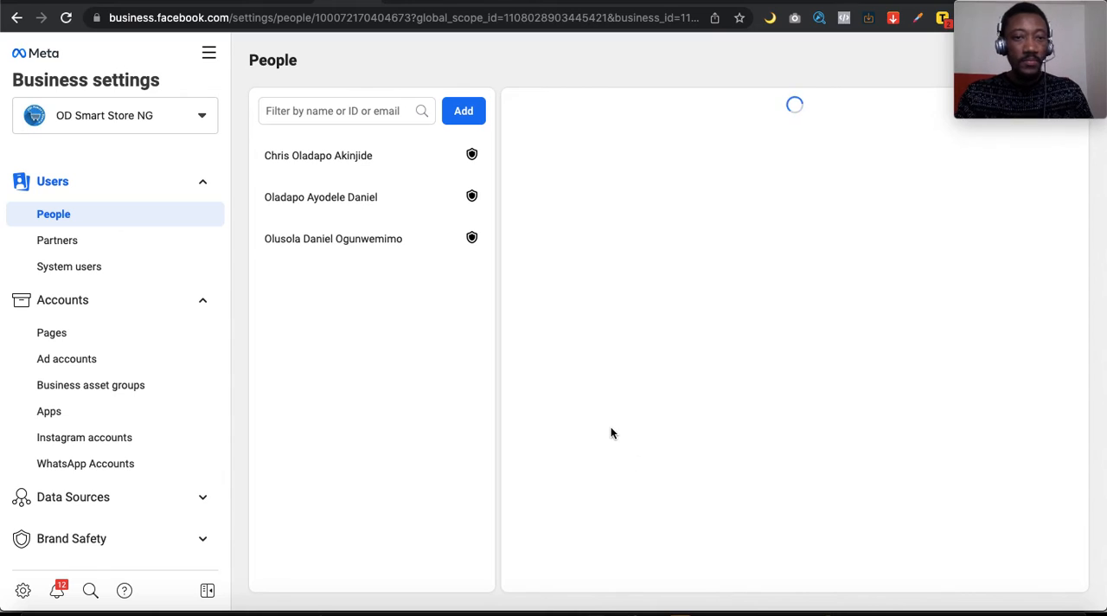
pyautogui.moveTo(400, 91)
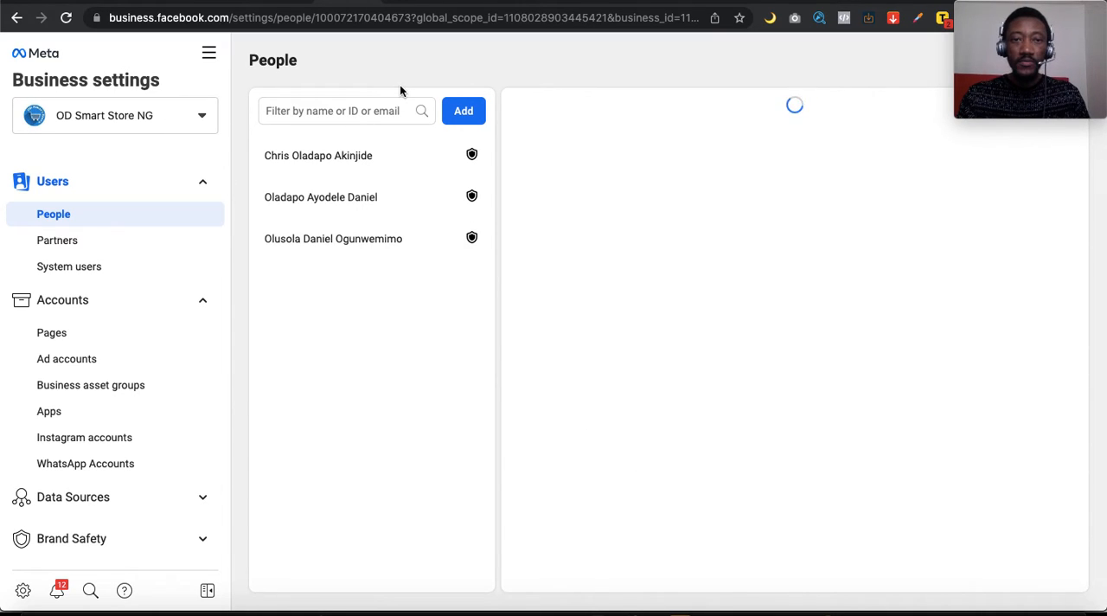
pyautogui.moveTo(315, 381)
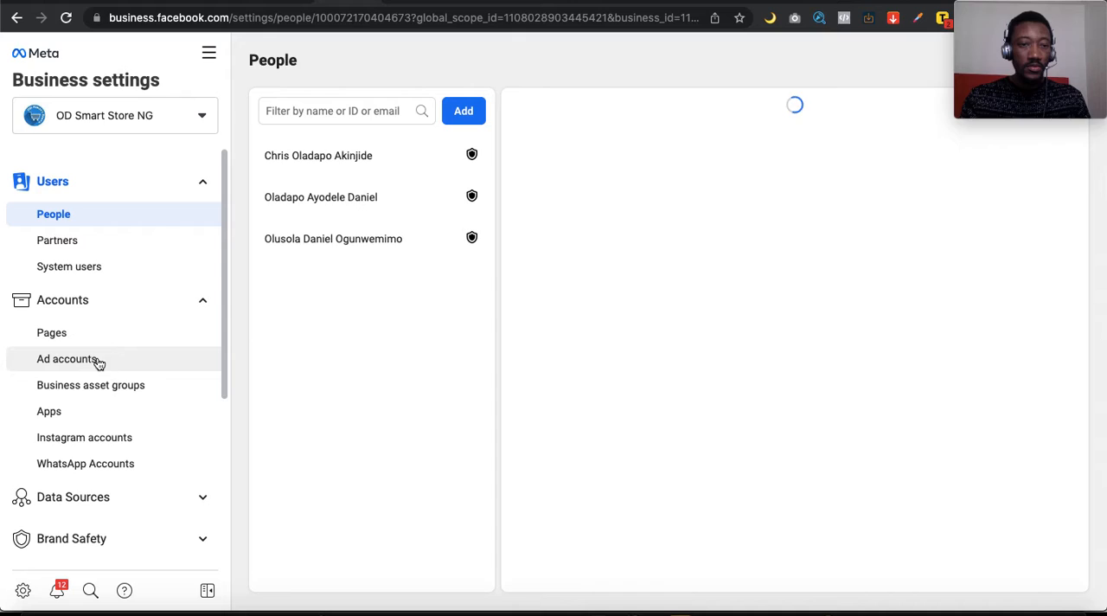
pyautogui.moveTo(143, 281)
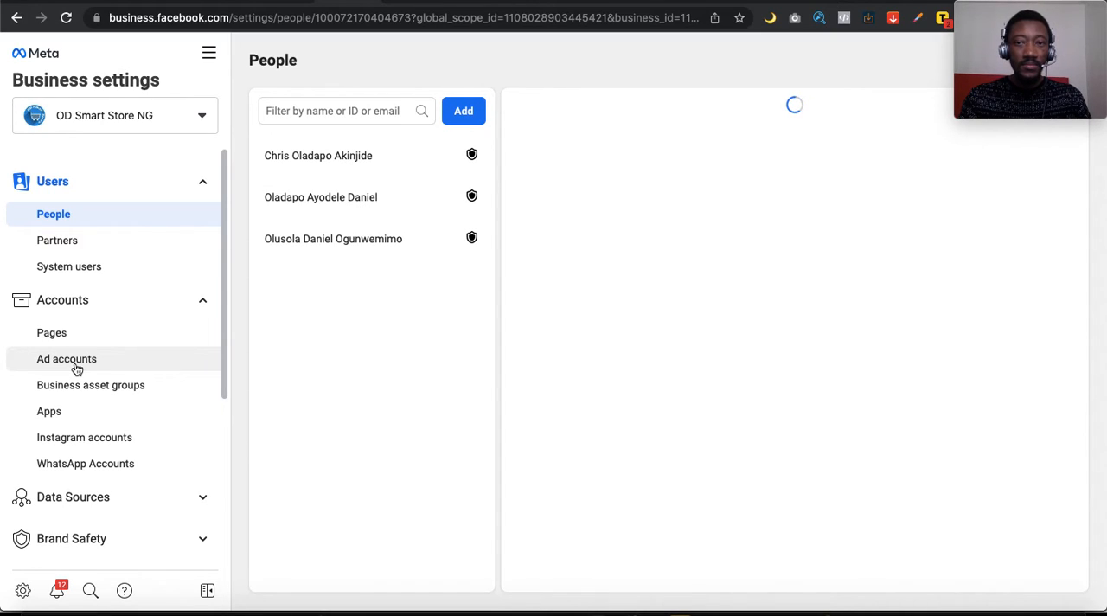
# Open Ad accounts and select OD Smart Store Ad Account to see who has access.
pyautogui.click(67, 358)
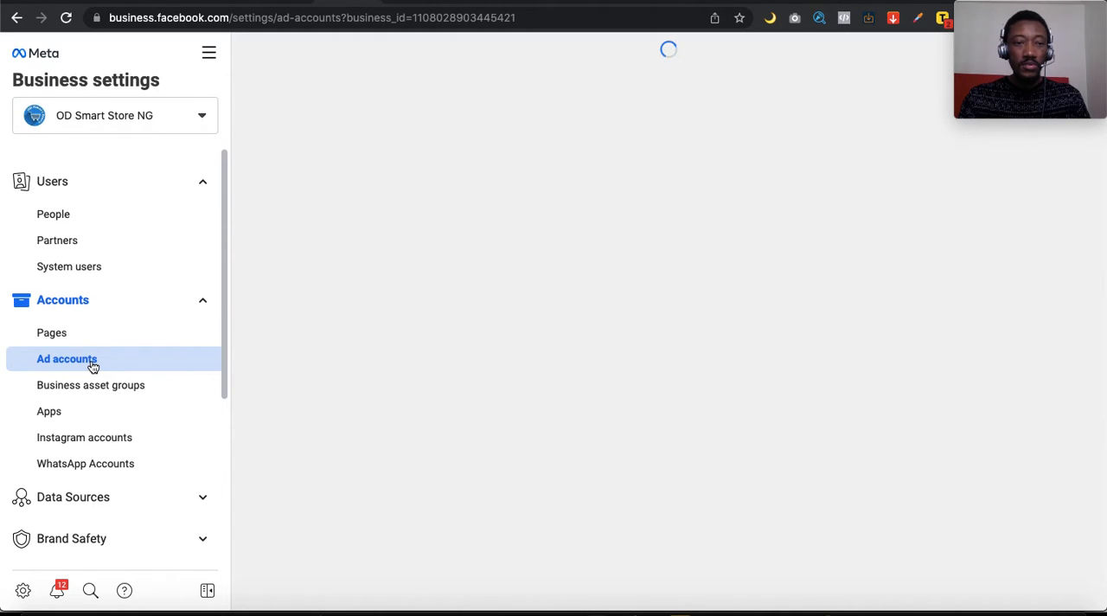
pyautogui.click(67, 358)
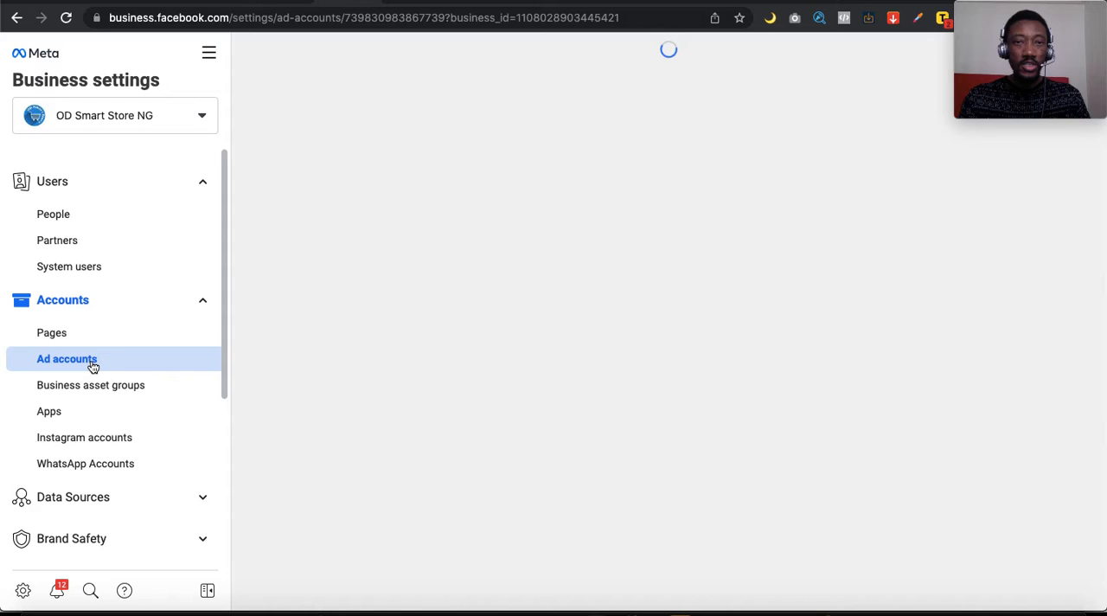
pyautogui.click(67, 359)
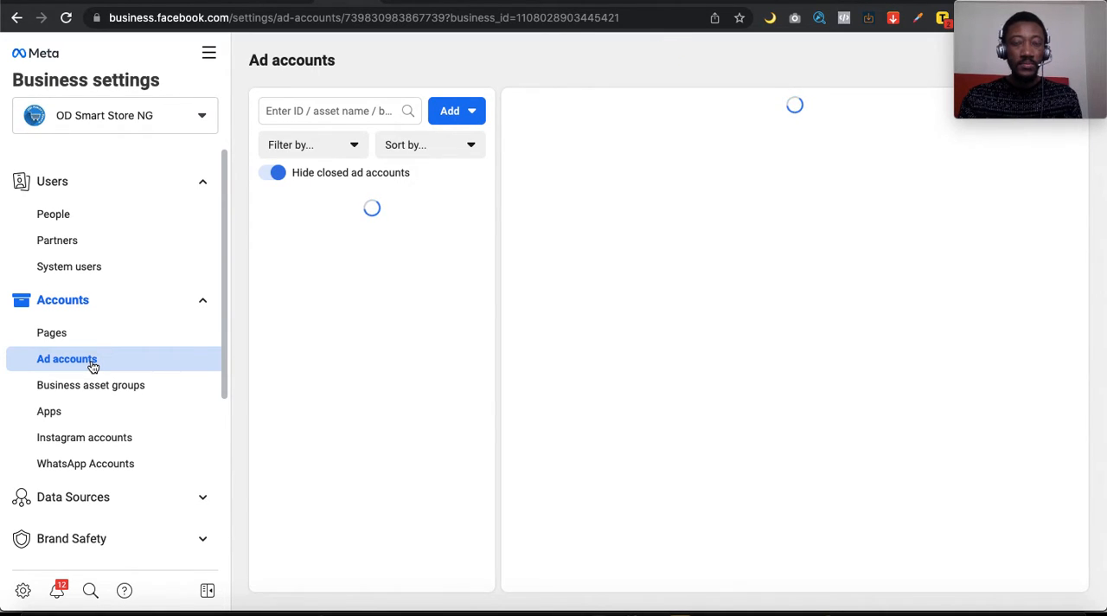
pyautogui.click(331, 210)
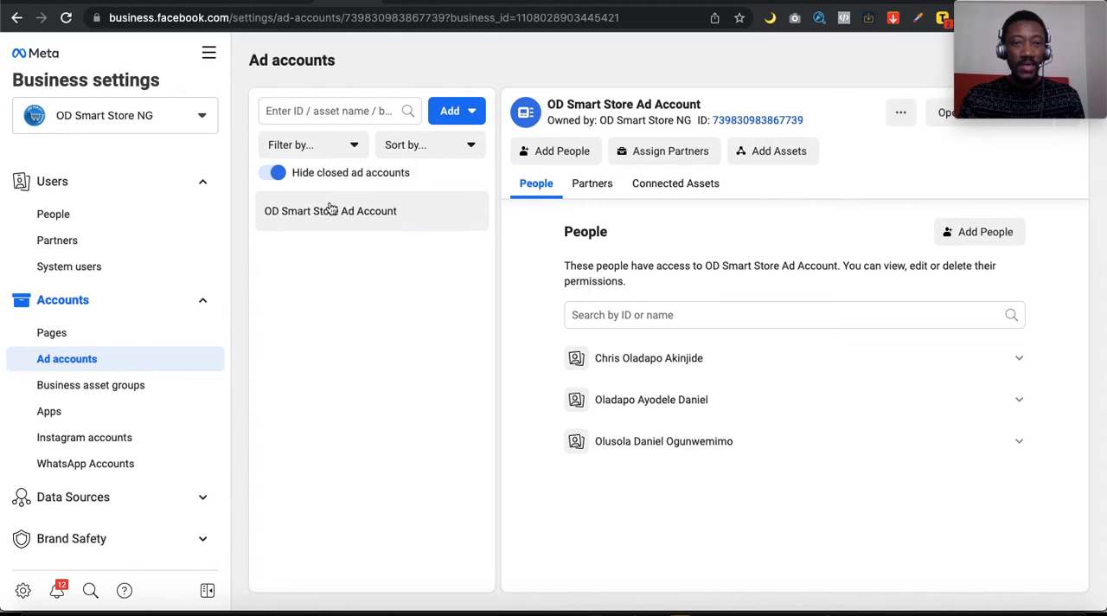
pyautogui.moveTo(344, 216)
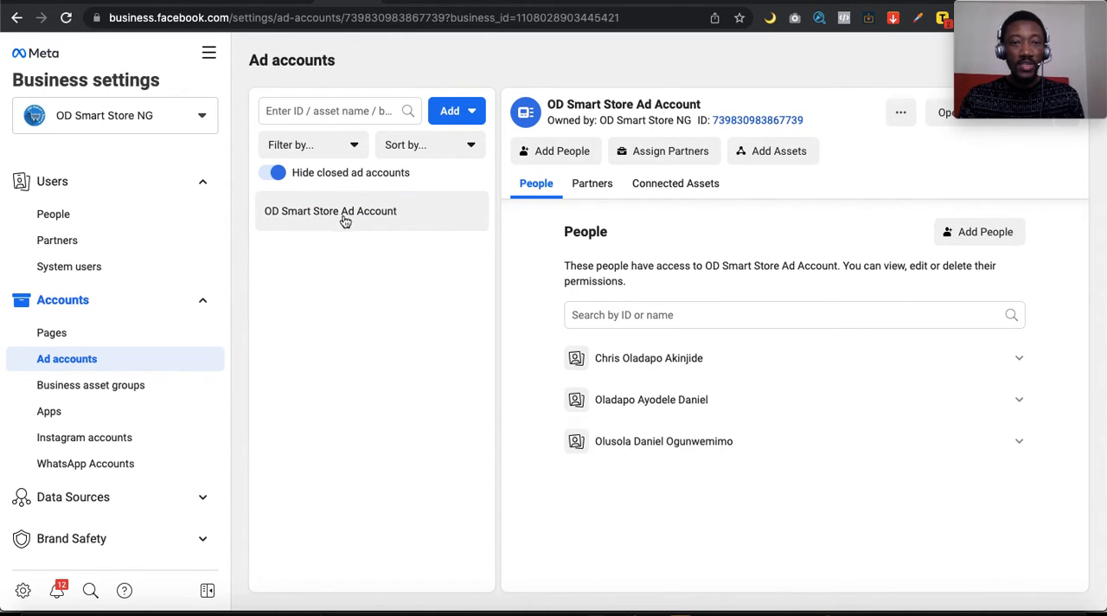
pyautogui.moveTo(355, 223)
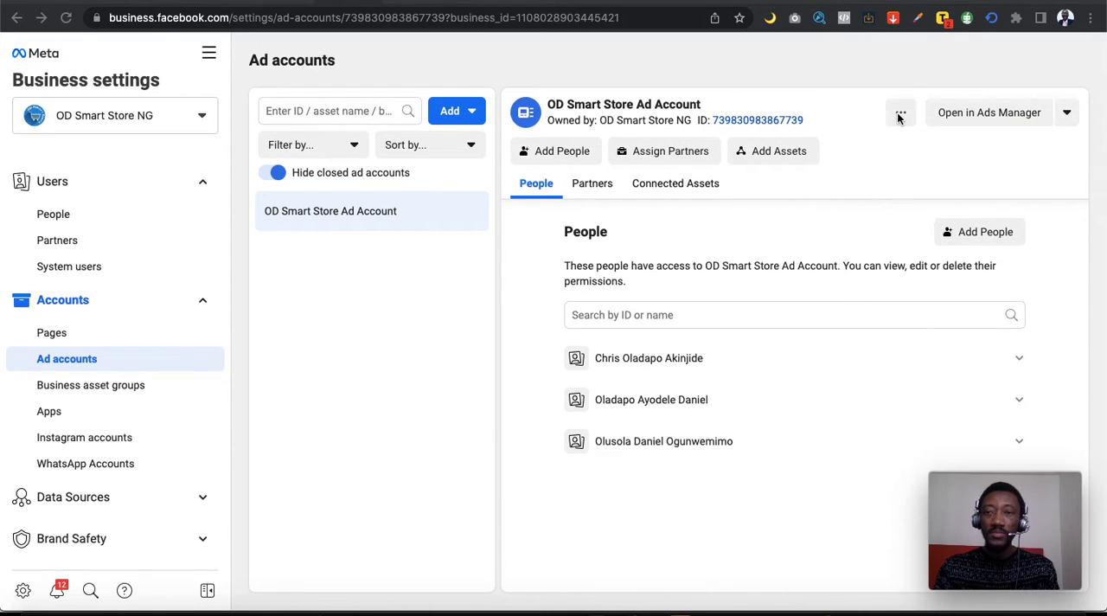
pyautogui.moveTo(900, 113)
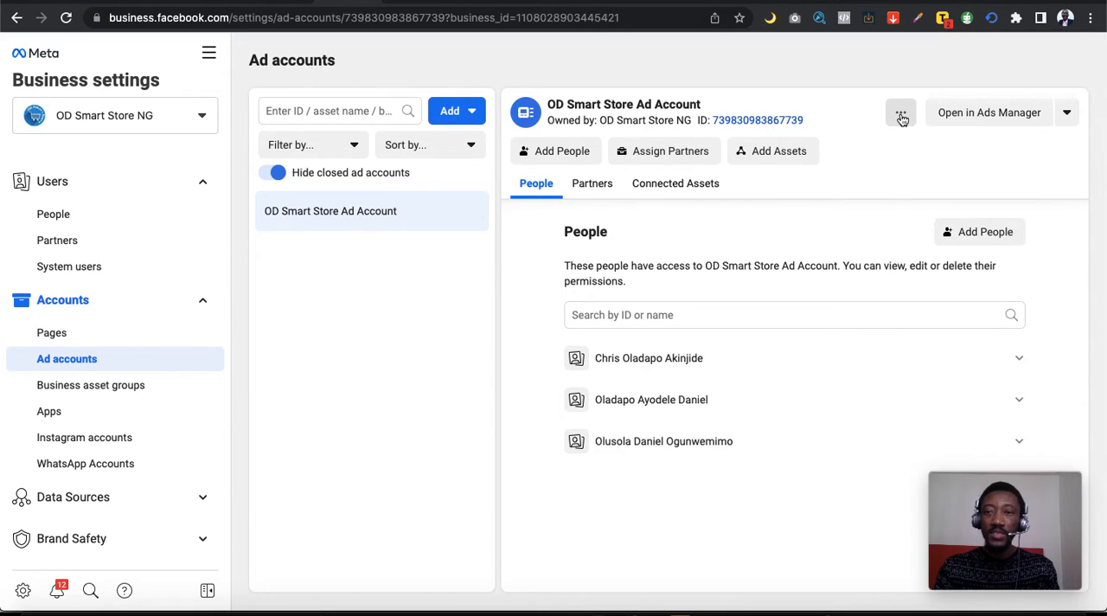
# Choose Edit from the ••• menu of OD Smart Store Ad Account.
pyautogui.click(900, 112)
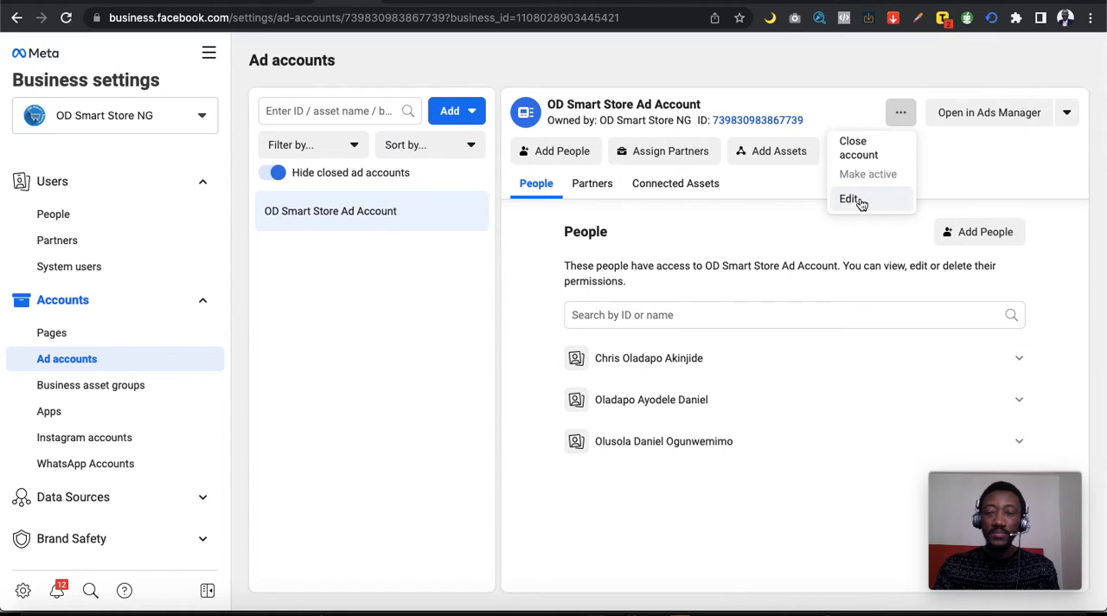
pyautogui.click(849, 198)
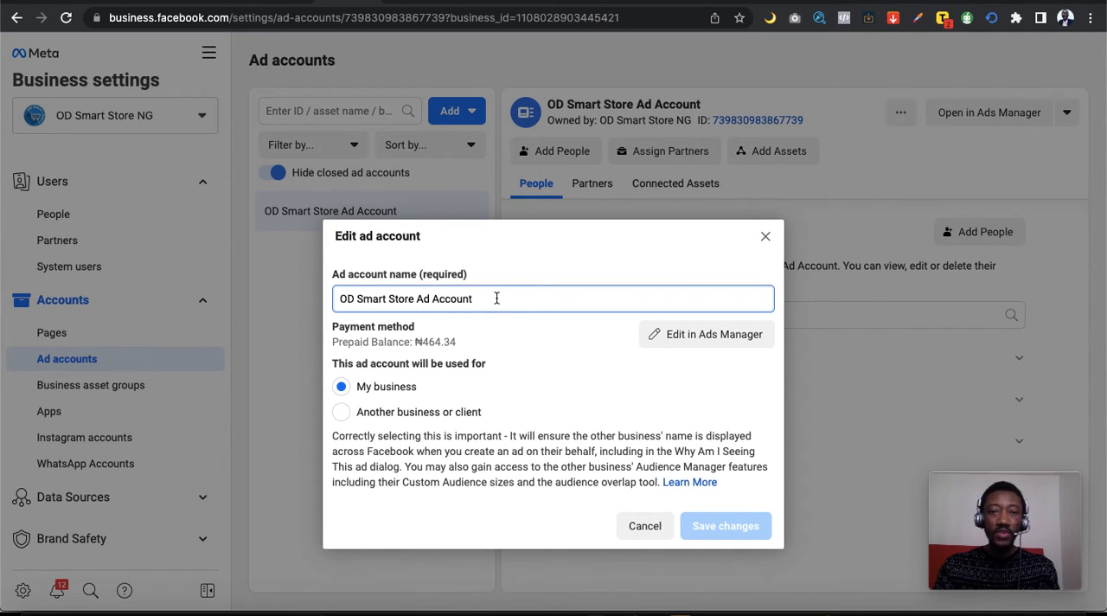
# Replace the account name with a test name 'nfhdj' and trim its last character.
pyautogui.tripleClick(406, 298)
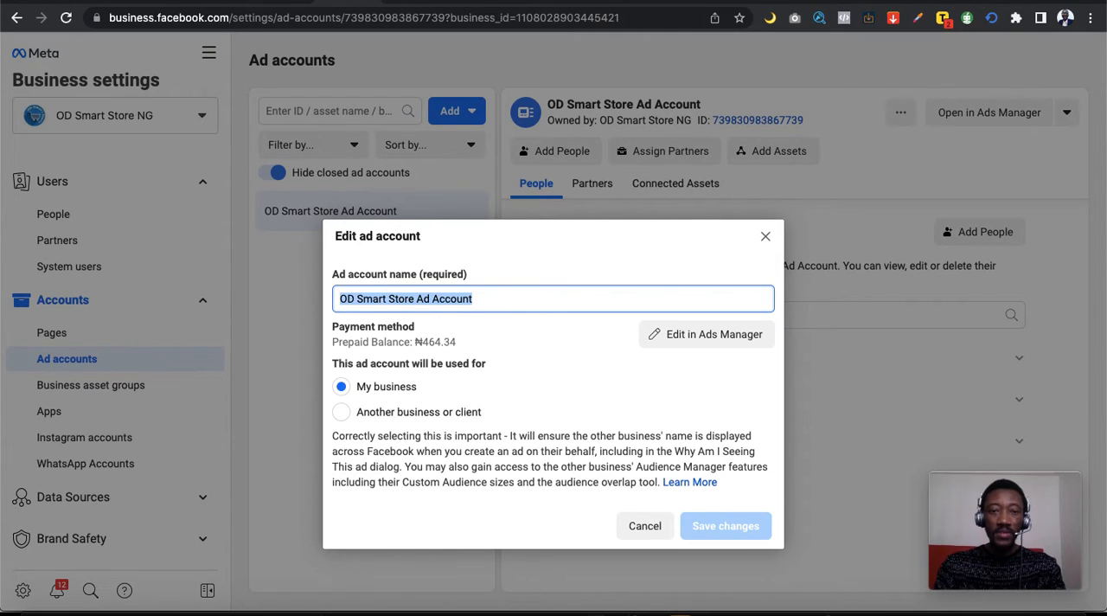
pyautogui.write('nfhdj')
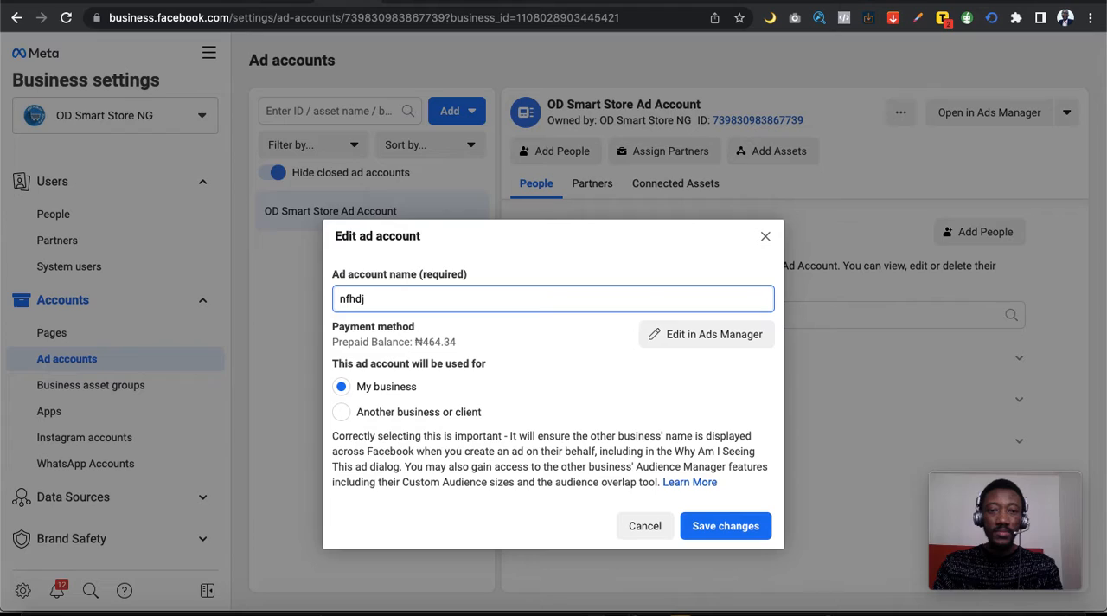
pyautogui.press('Backspace')
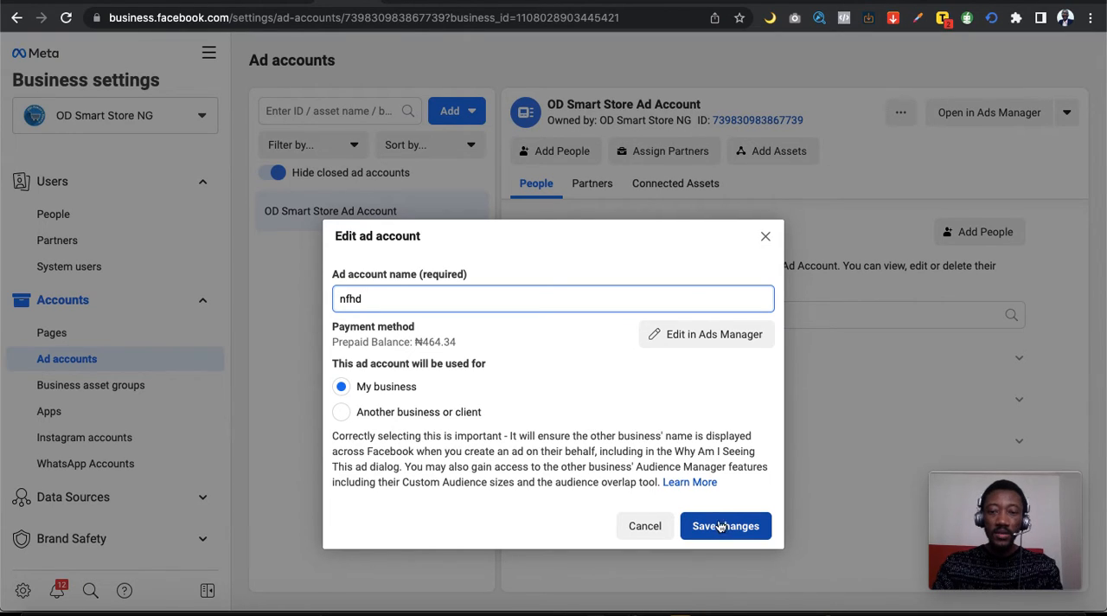
pyautogui.moveTo(686, 427)
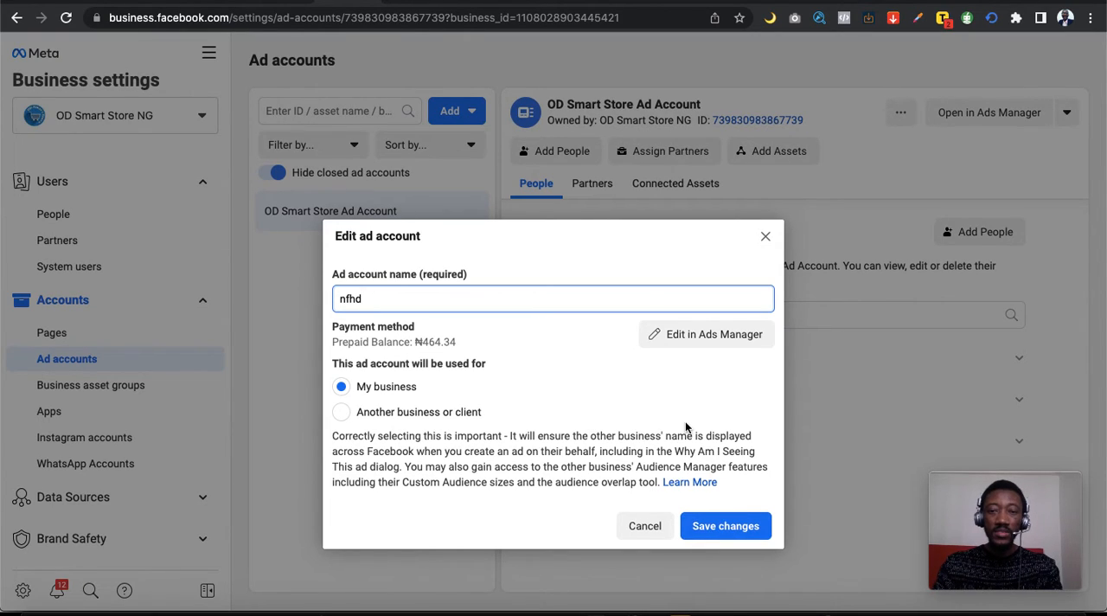
# Restore the name 'OD Smart Store Ad Account' and close the edit dialog without saving.
pyautogui.doubleClick(346, 298)
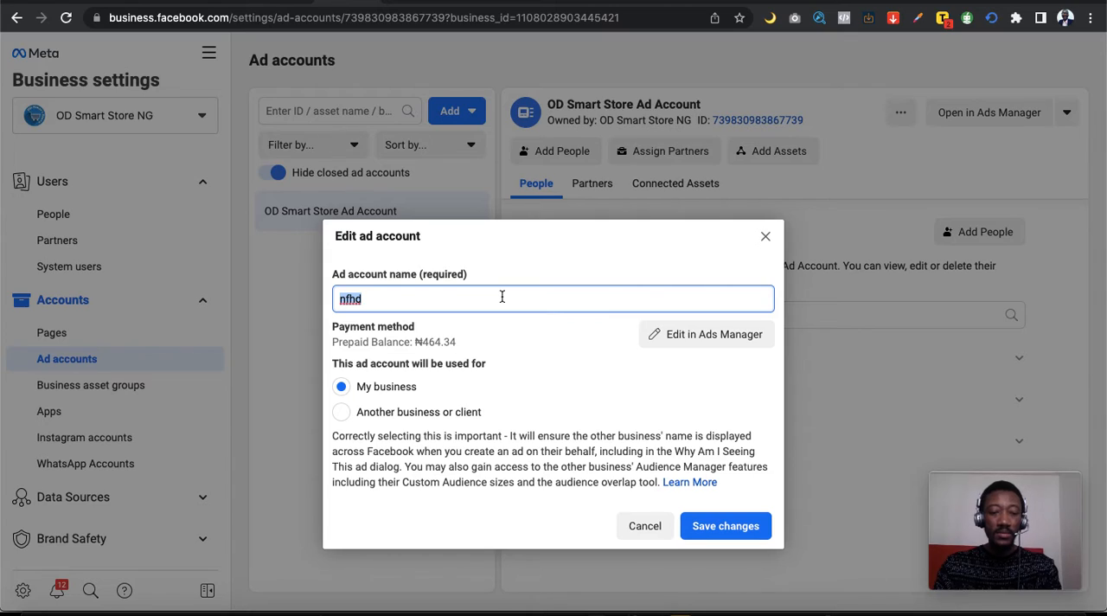
pyautogui.write('OD Smart Store Ad Account')
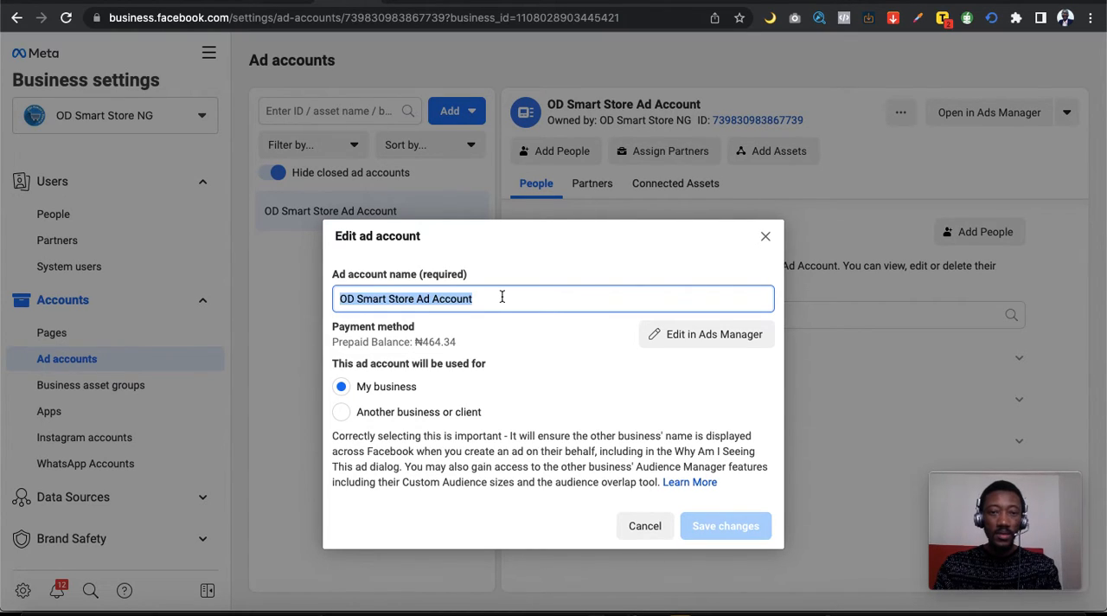
pyautogui.moveTo(709, 250)
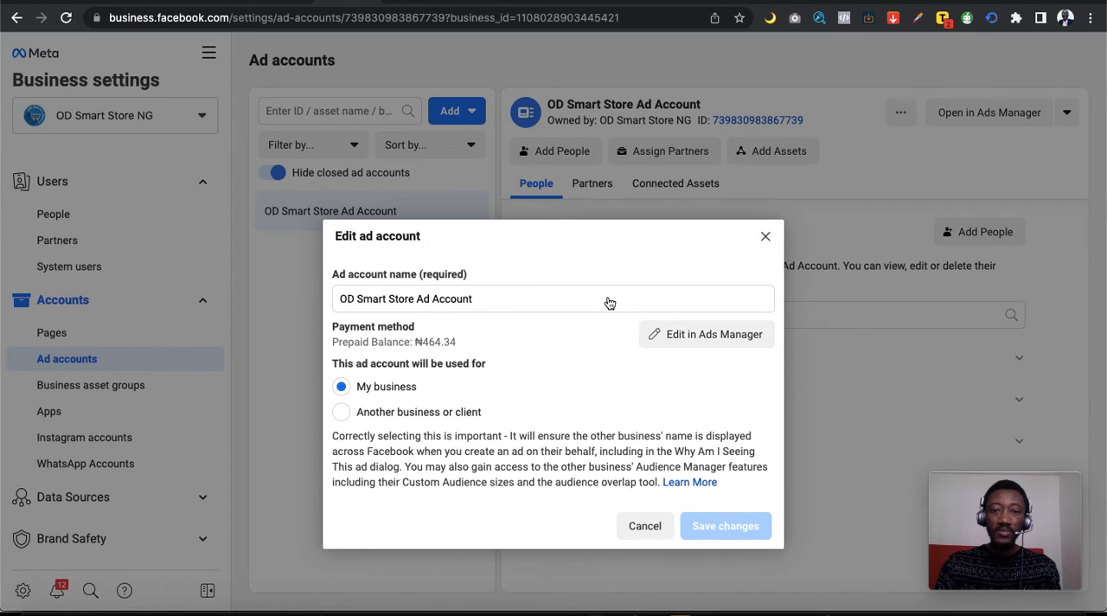
pyautogui.moveTo(766, 238)
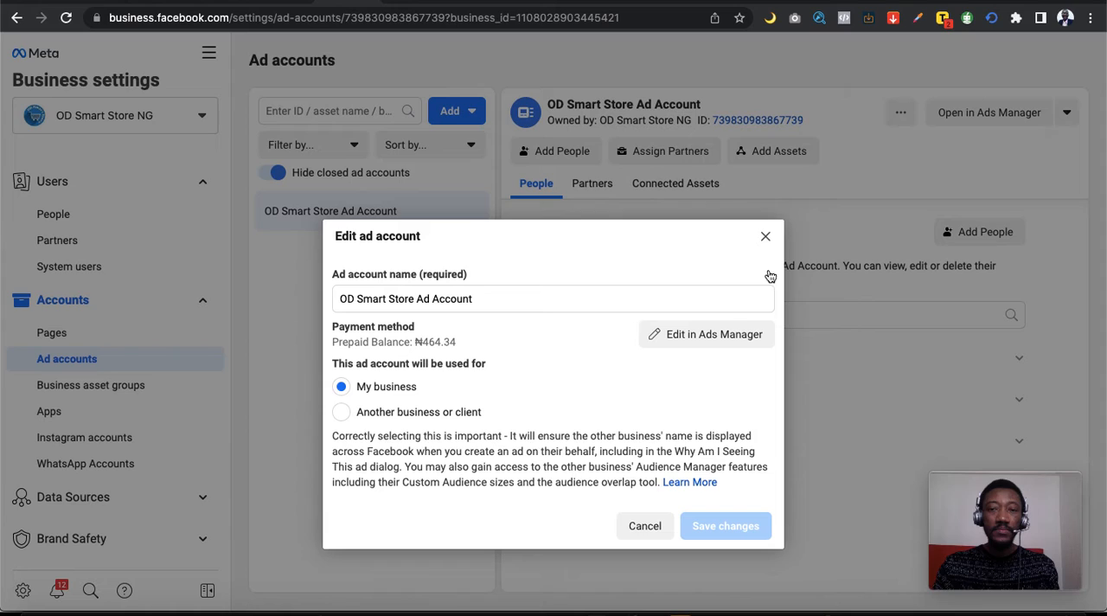
pyautogui.click(765, 235)
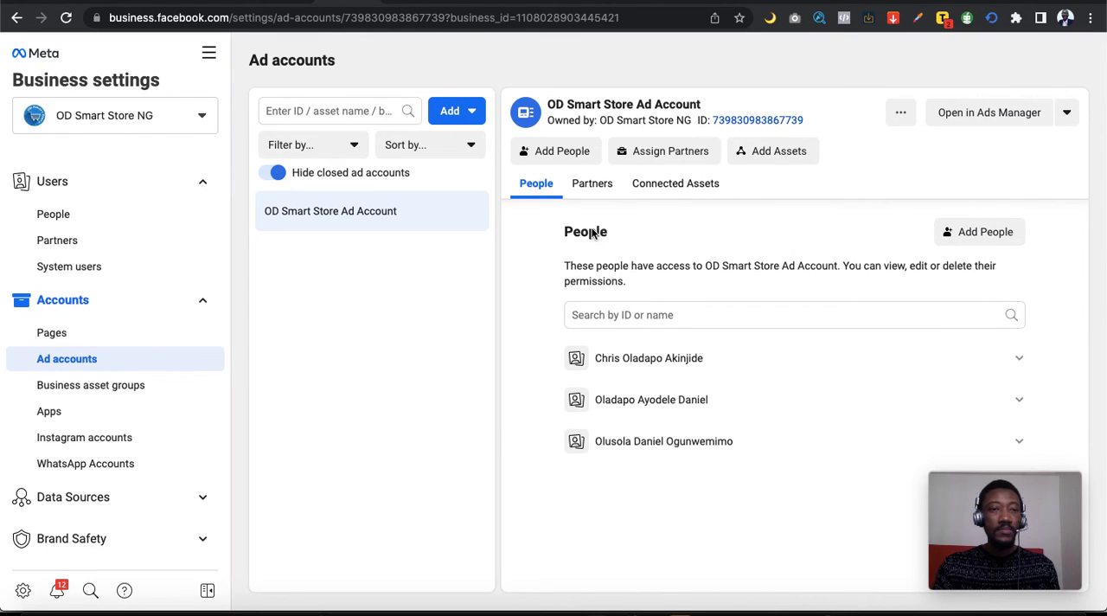
pyautogui.moveTo(394, 275)
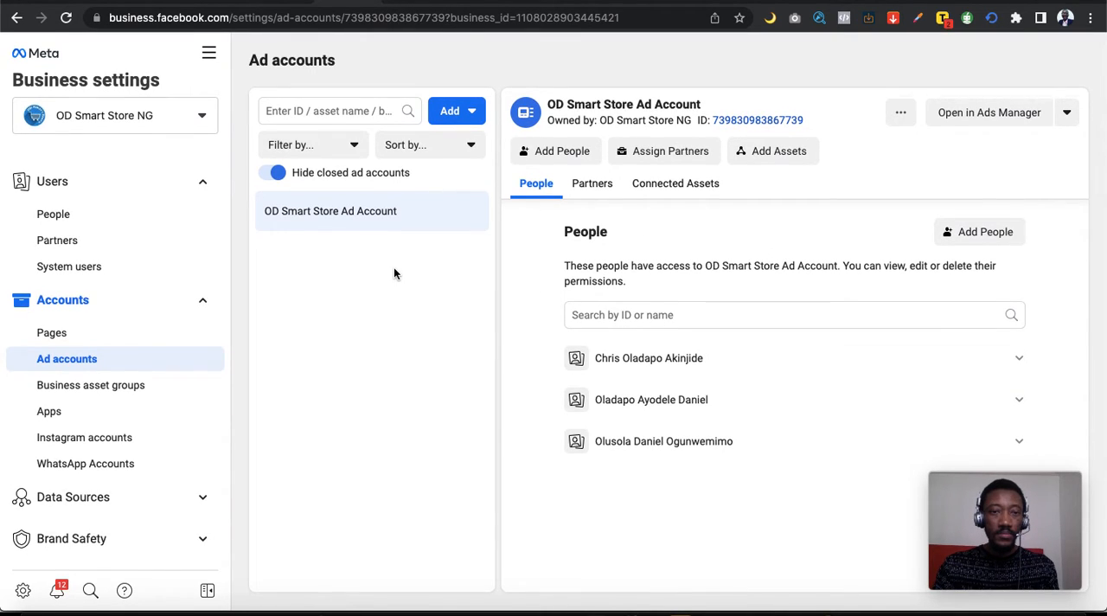
pyautogui.moveTo(389, 251)
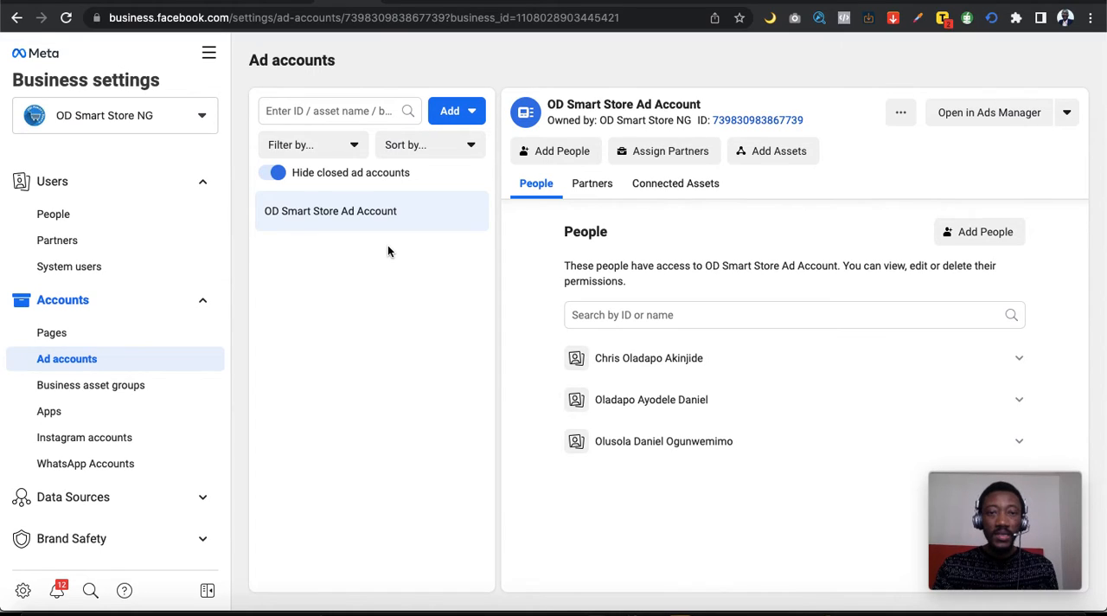
pyautogui.moveTo(318, 244)
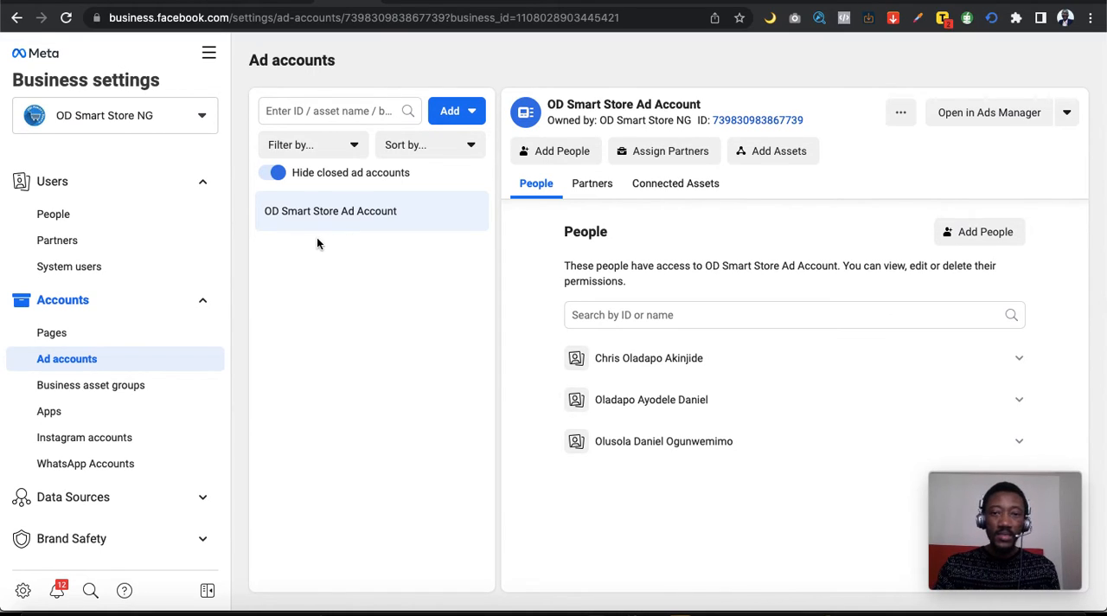
pyautogui.moveTo(296, 261)
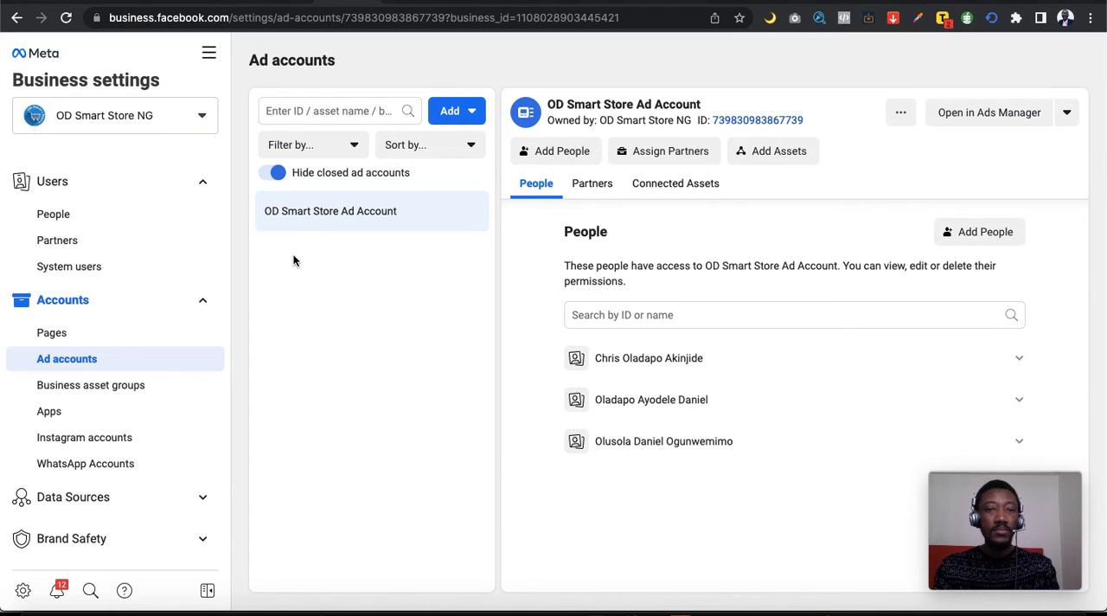
pyautogui.press('cmd+tab')
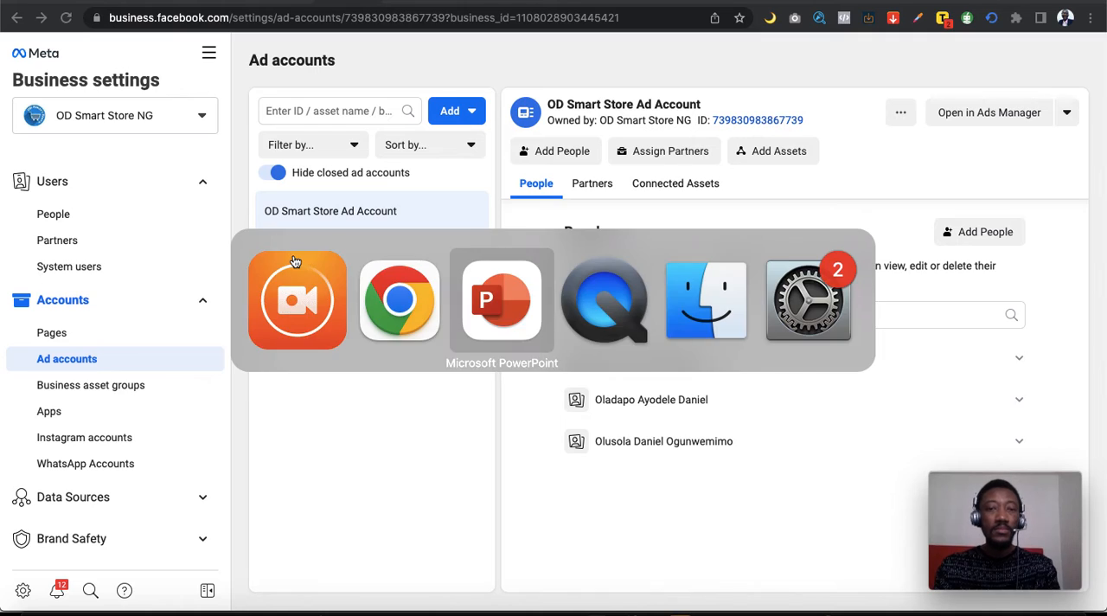